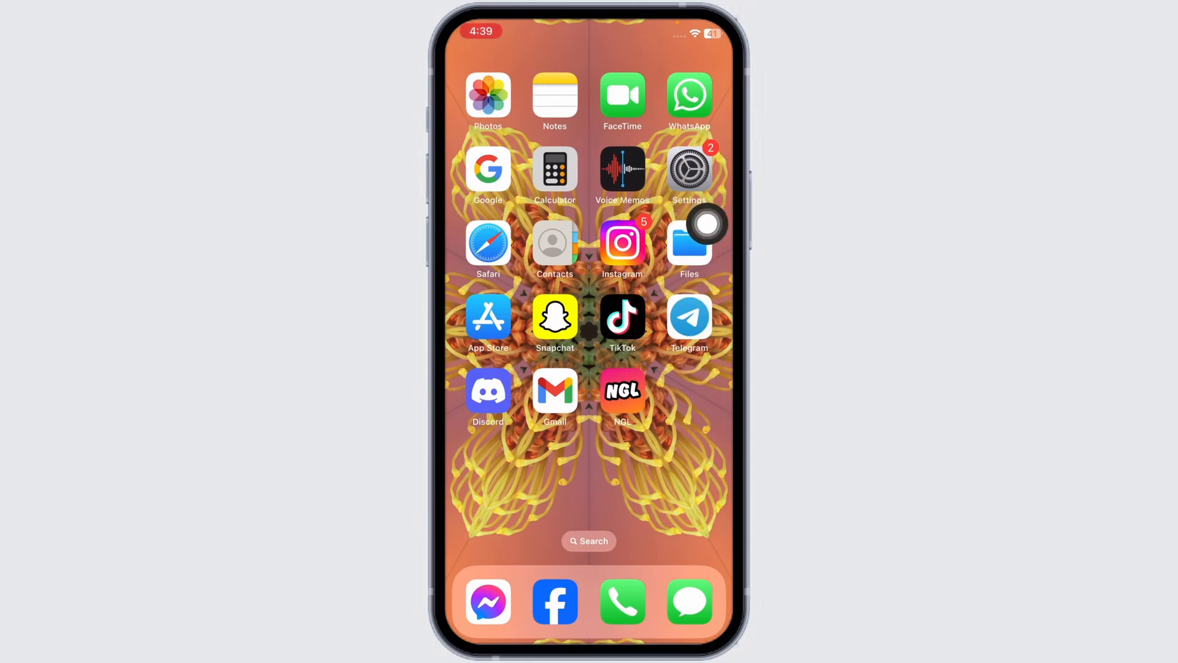
Launch the Settings app from the Home Screen
{"action": "left_click", "coordinate": [687, 169]}
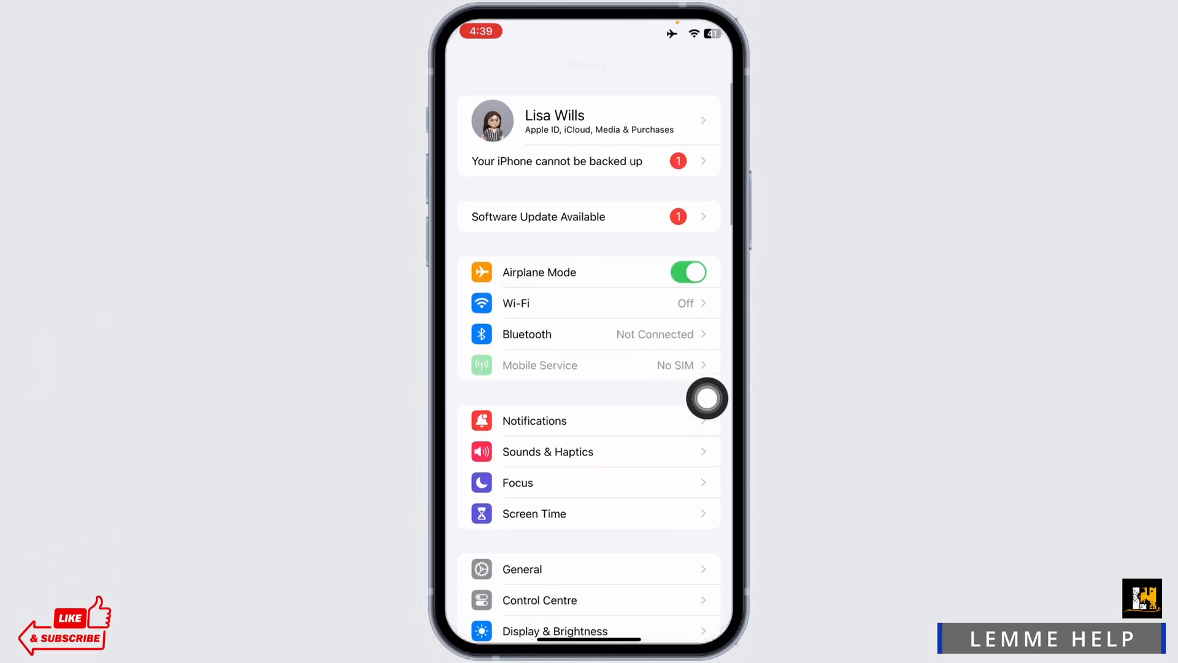
Switch iMessage off in Messages and return to the main Settings list
{"action": "scroll", "scroll_direction": "down", "scroll_amount": 3}
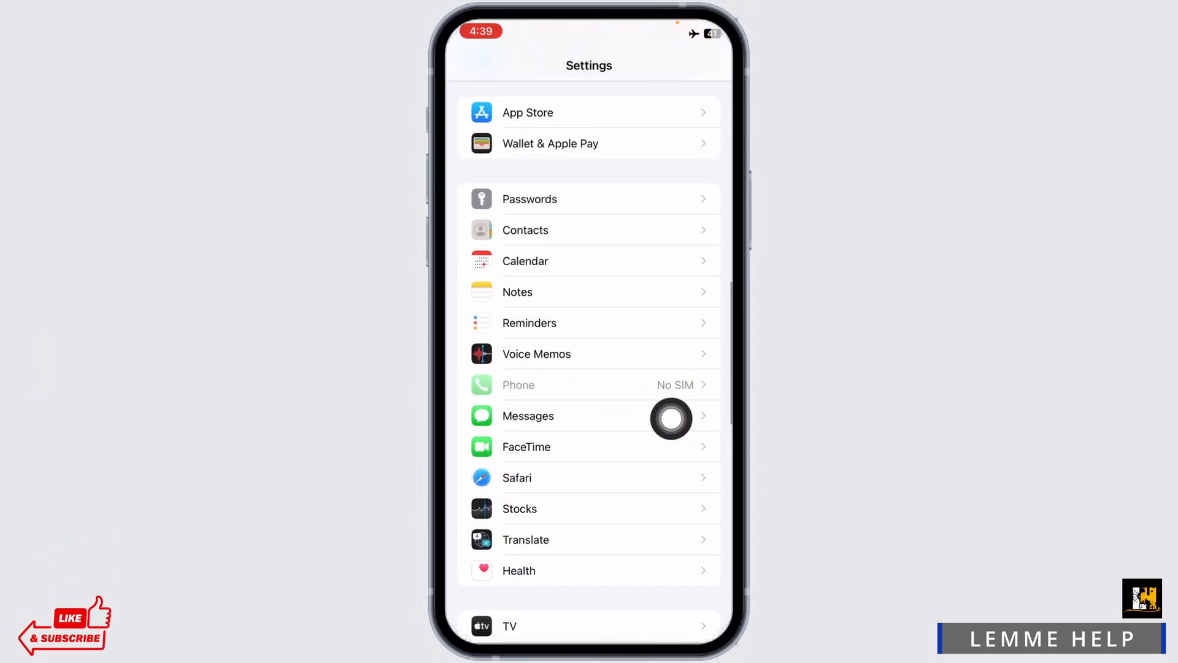
{"action": "left_click", "coordinate": [528, 416]}
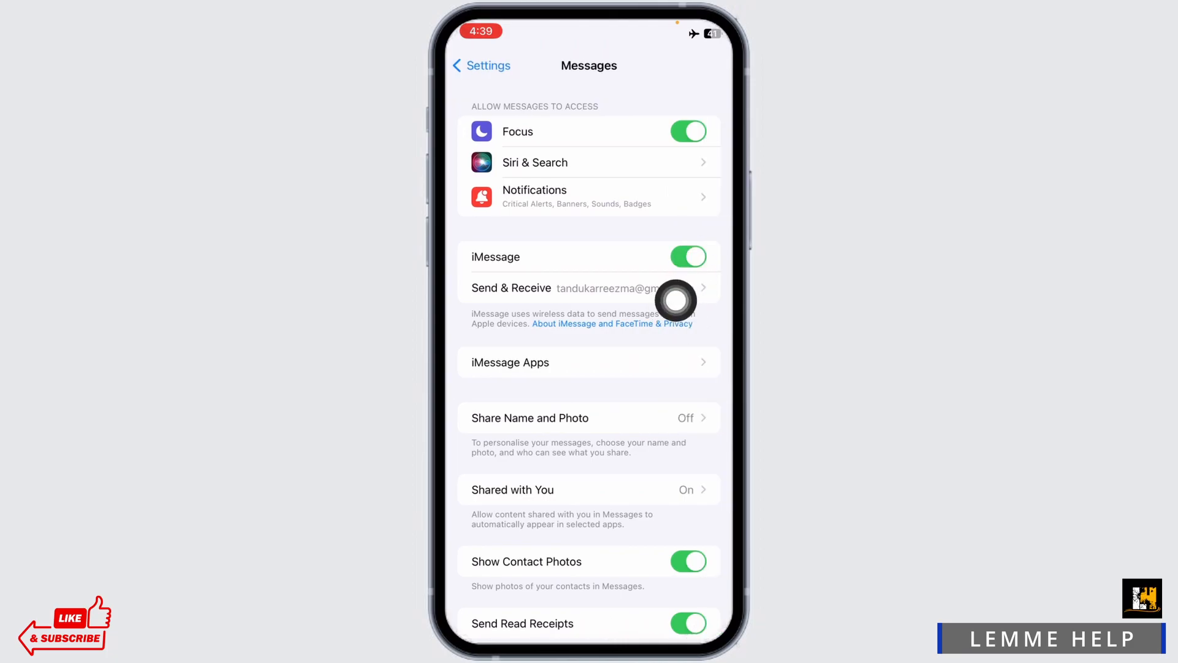
{"action": "left_click", "coordinate": [688, 256]}
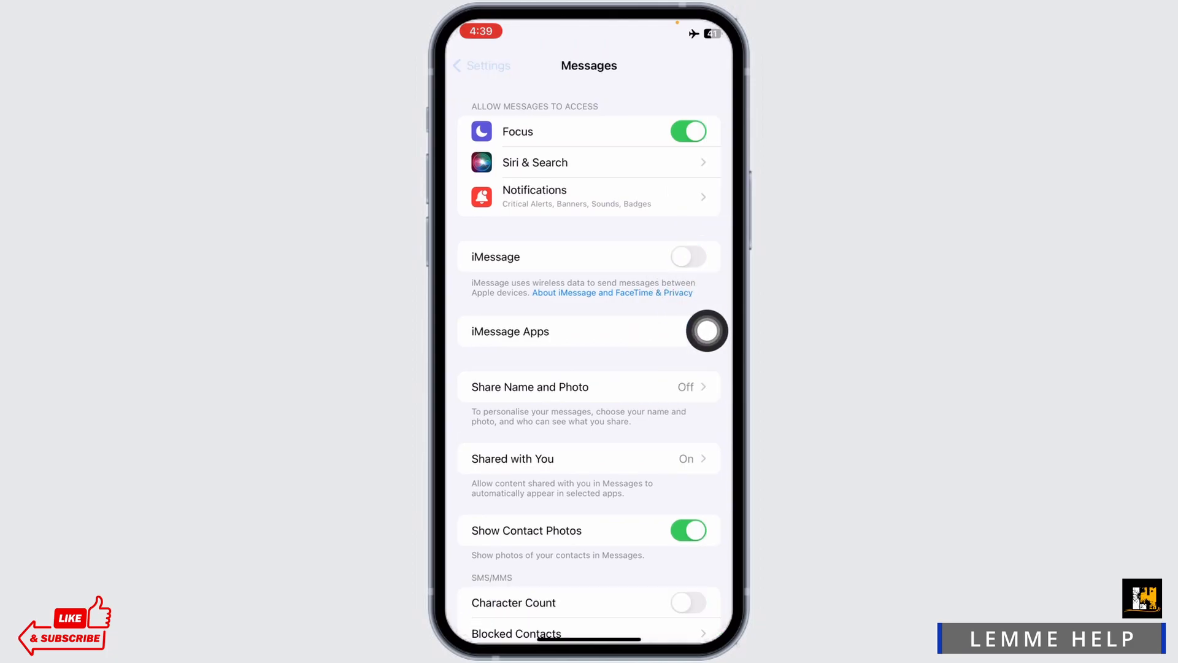
{"action": "left_click", "coordinate": [480, 65]}
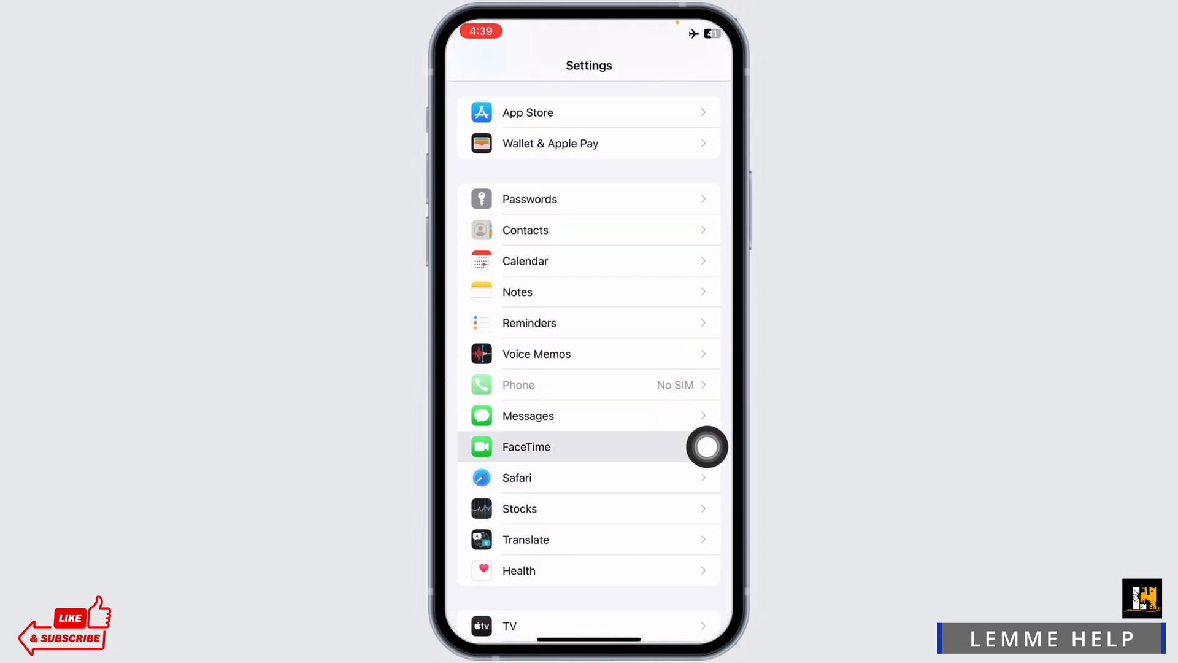
Check FaceTime and dismiss its FaceTime Unavailable alert with OK
{"action": "left_click", "coordinate": [527, 447]}
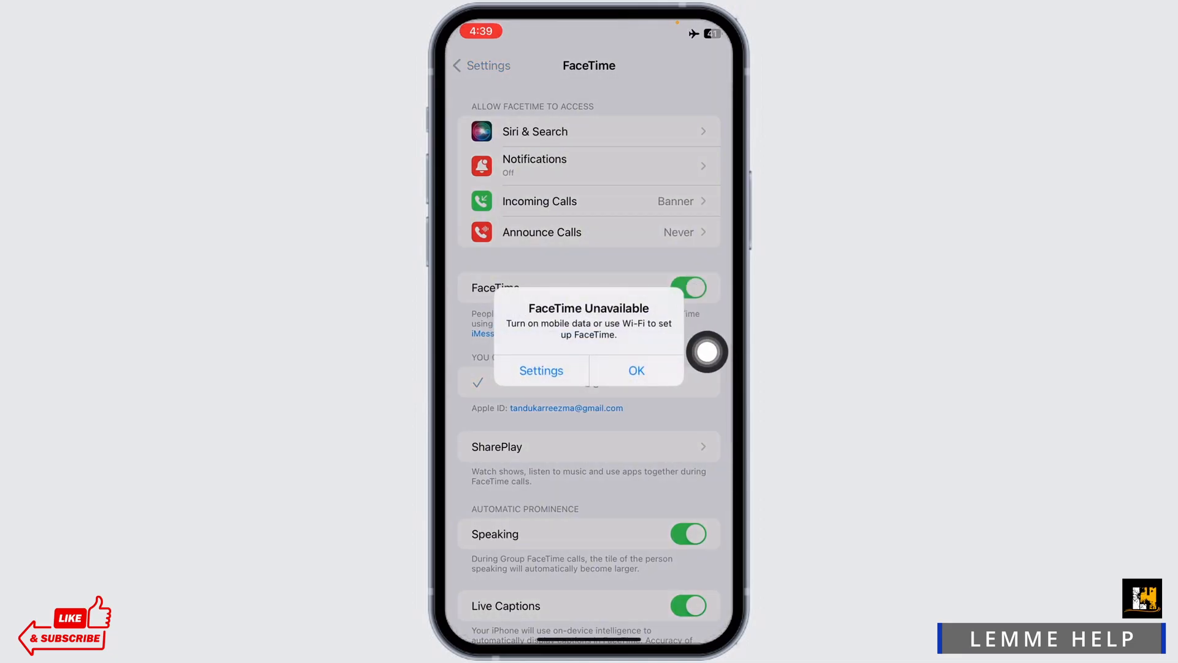
{"action": "left_click", "coordinate": [636, 369]}
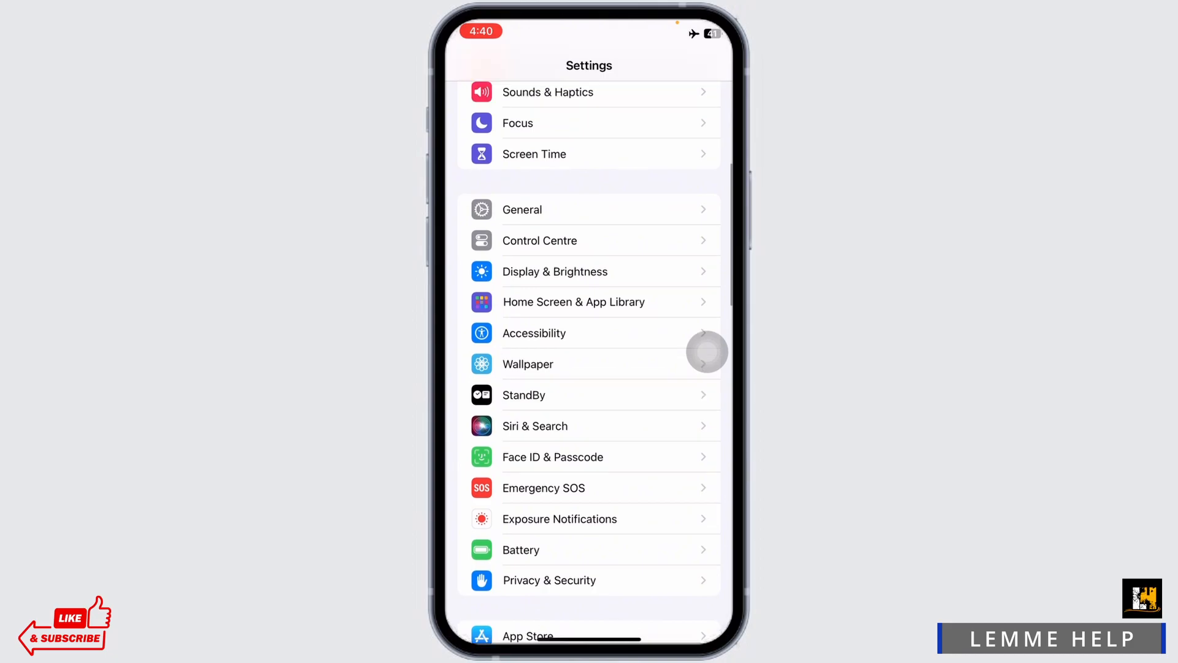
Turn Airplane Mode off and switch FaceTime back on, returning to the main list
{"action": "scroll", "scroll_direction": "down", "scroll_amount": 3}
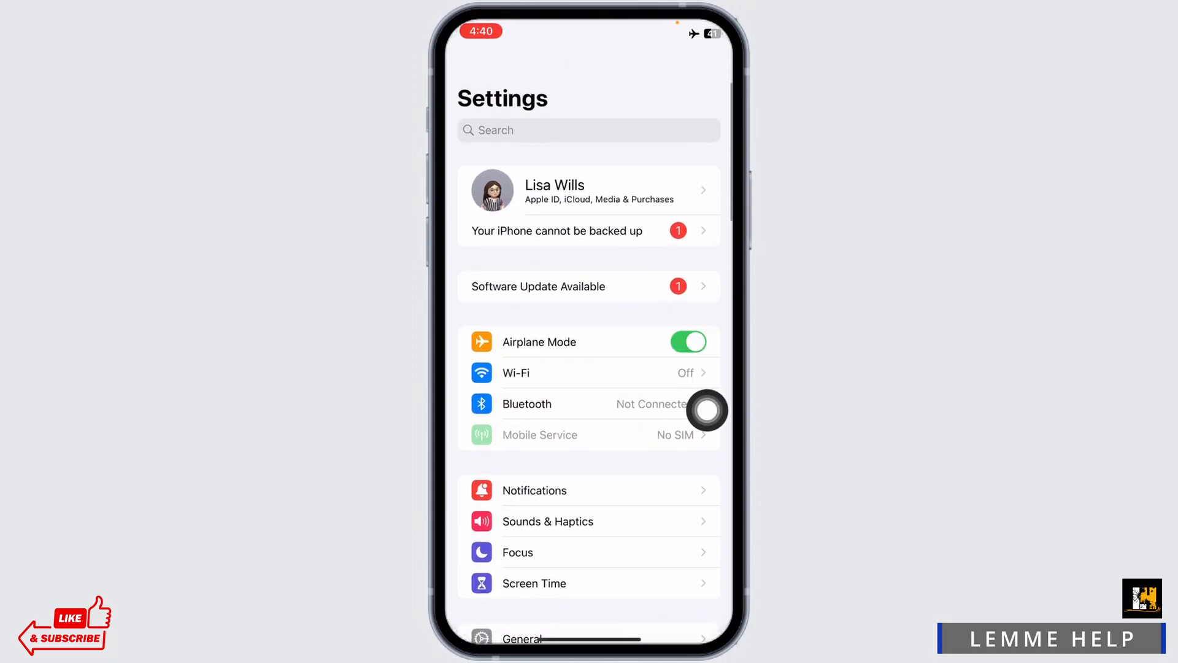
{"action": "scroll", "scroll_direction": "down", "scroll_amount": 3}
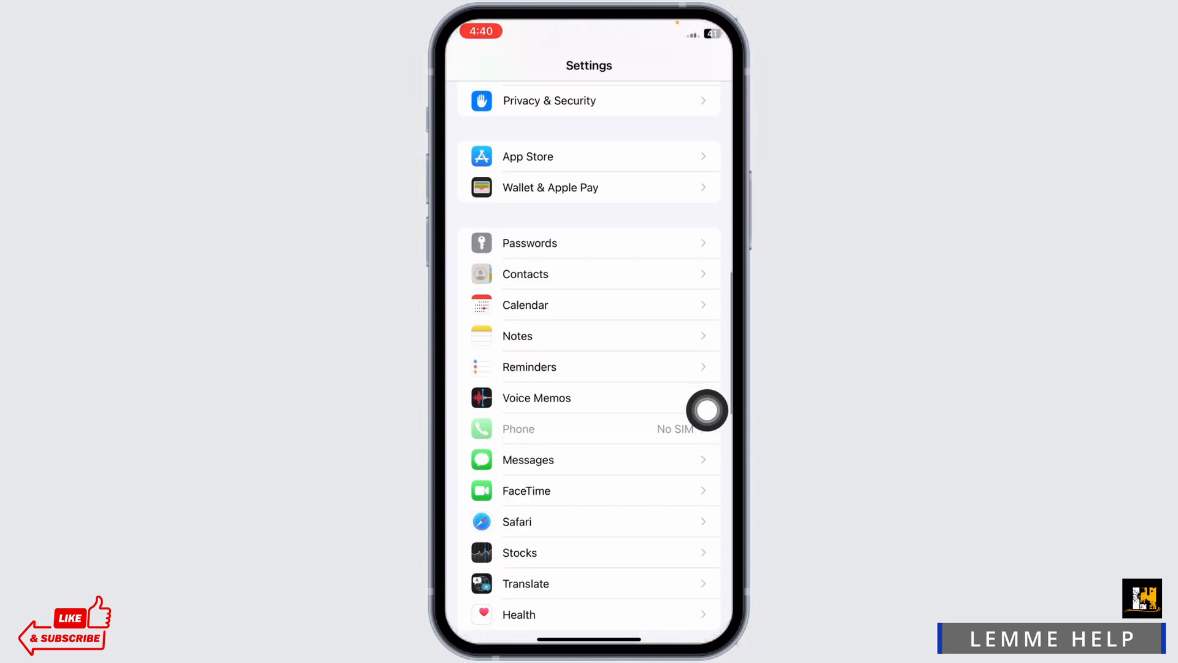
{"action": "left_click", "coordinate": [528, 459]}
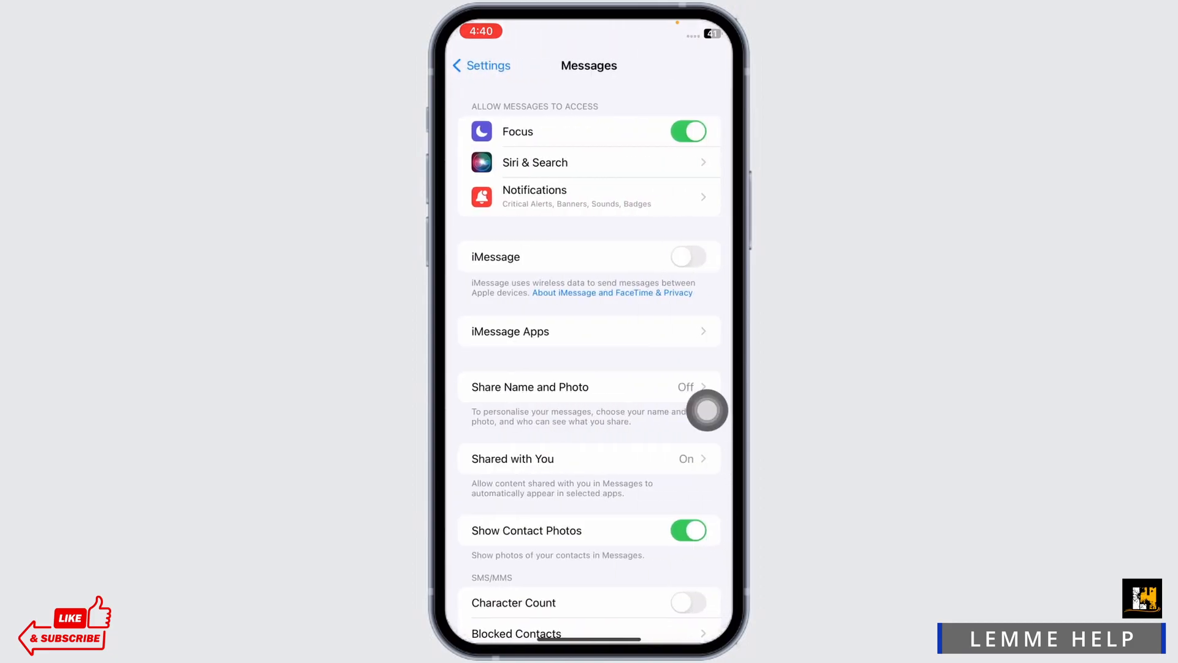
{"action": "left_click", "coordinate": [687, 257]}
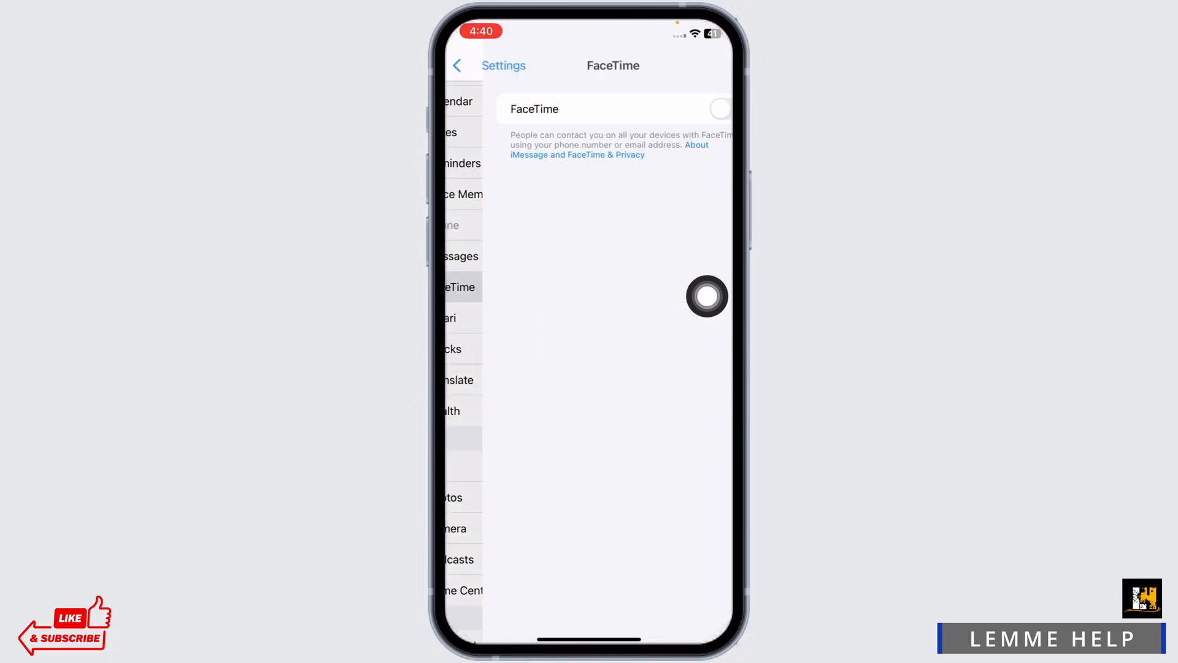
{"action": "left_click", "coordinate": [687, 110]}
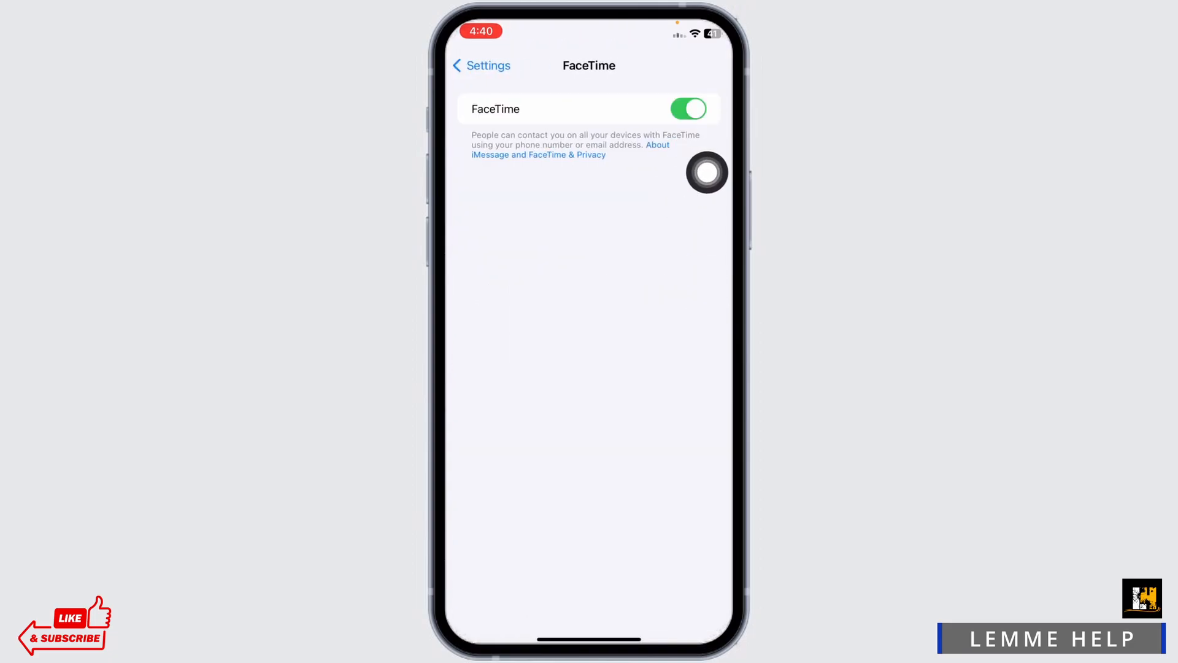
{"action": "left_click", "coordinate": [480, 65]}
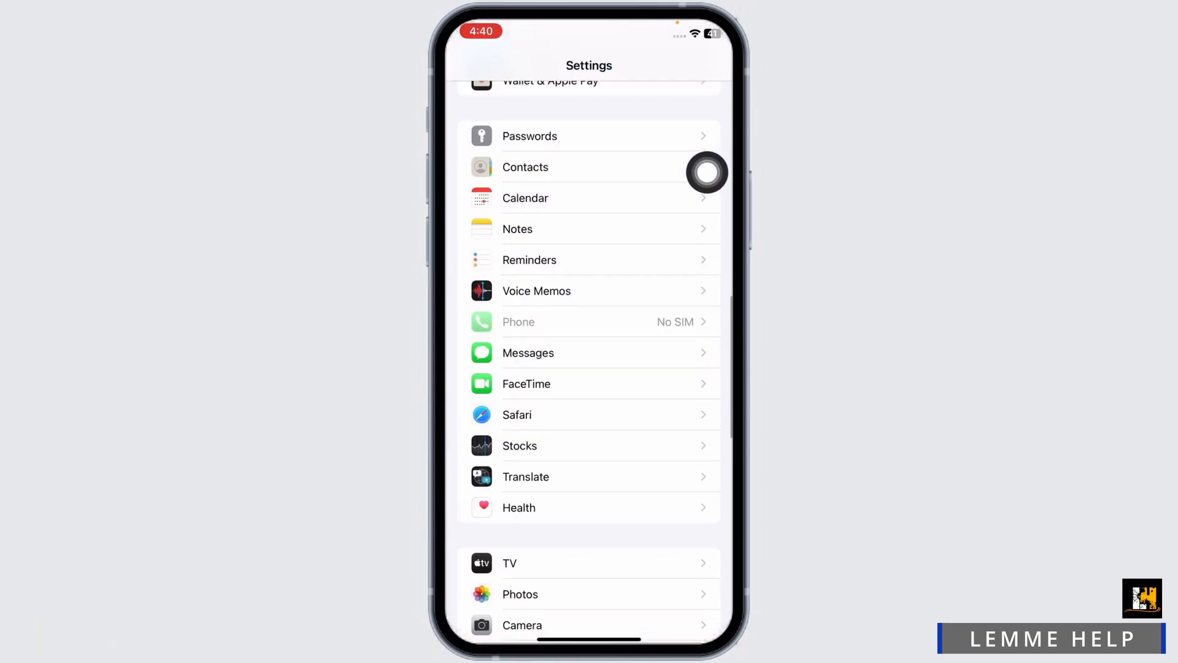
Verify Date & Time is Set Automatically under General, then return to General
{"action": "scroll", "scroll_direction": "down", "scroll_amount": 3}
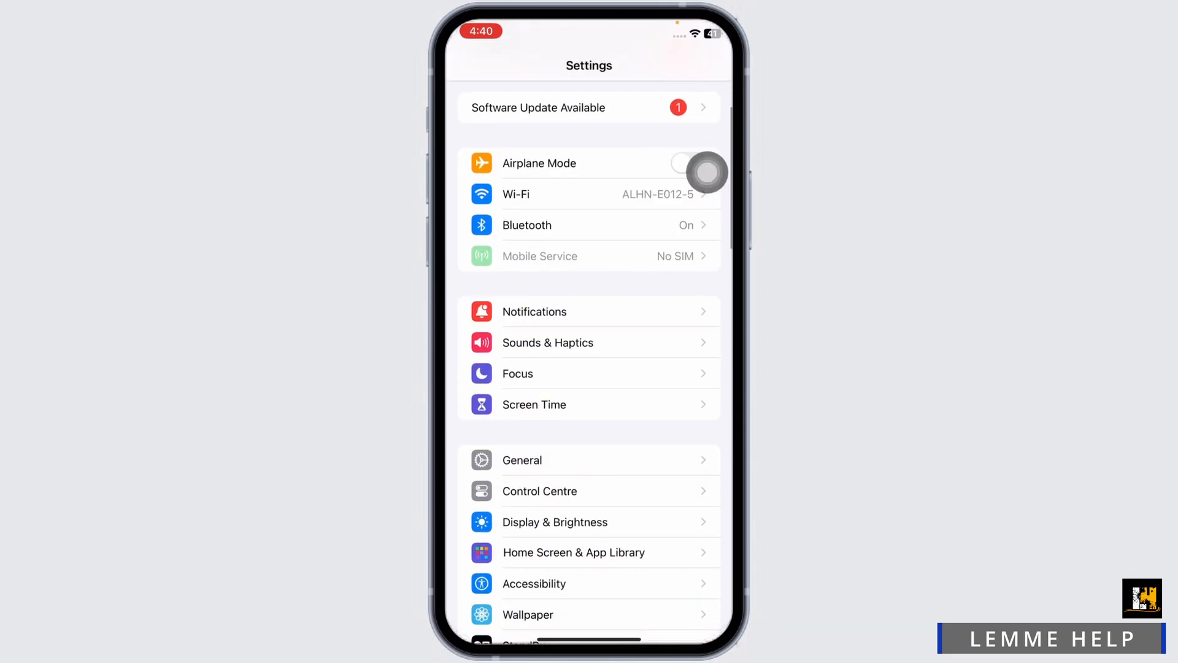
{"action": "left_click", "coordinate": [522, 460]}
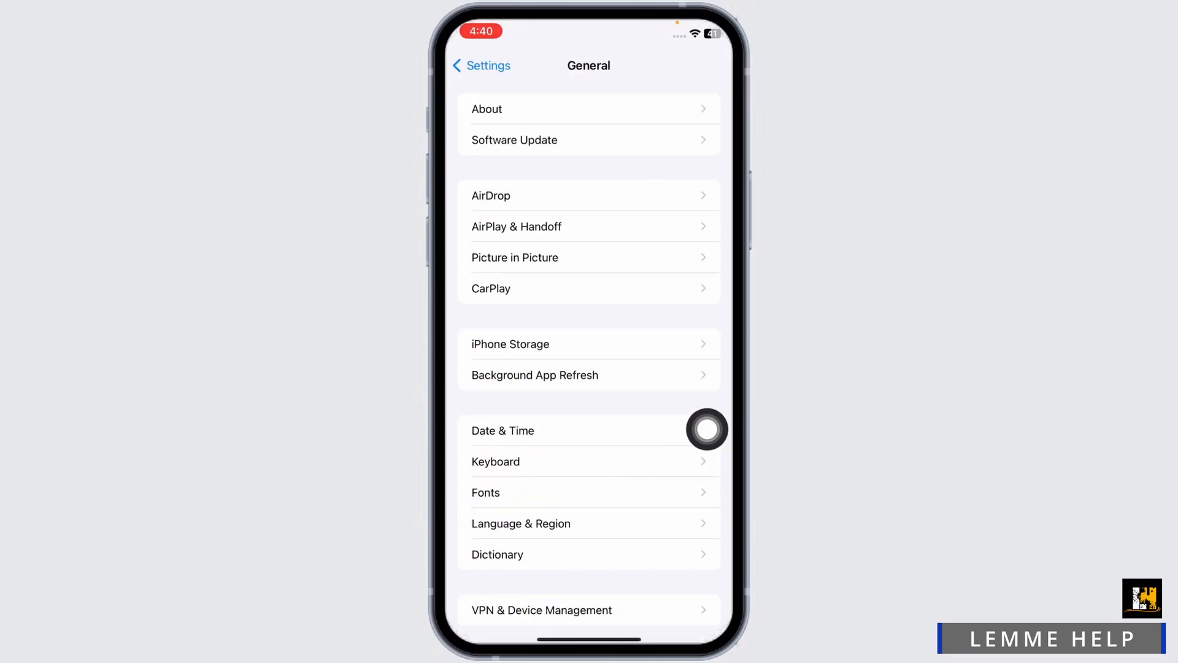
{"action": "left_click", "coordinate": [503, 431]}
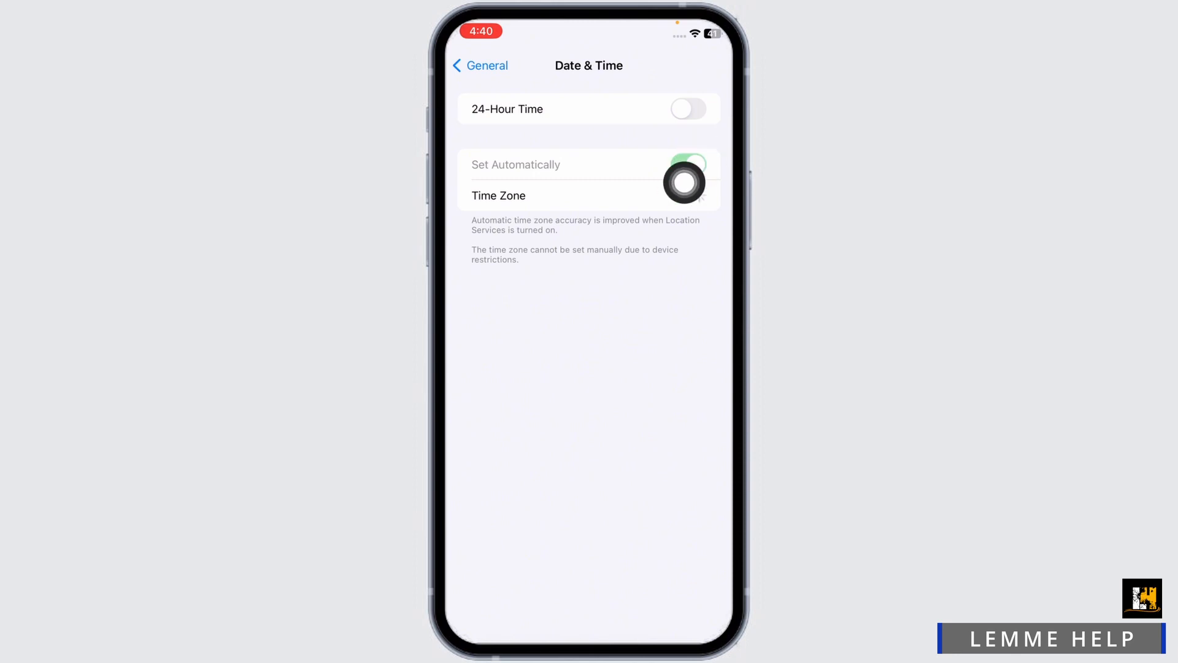
{"action": "left_click", "coordinate": [687, 163]}
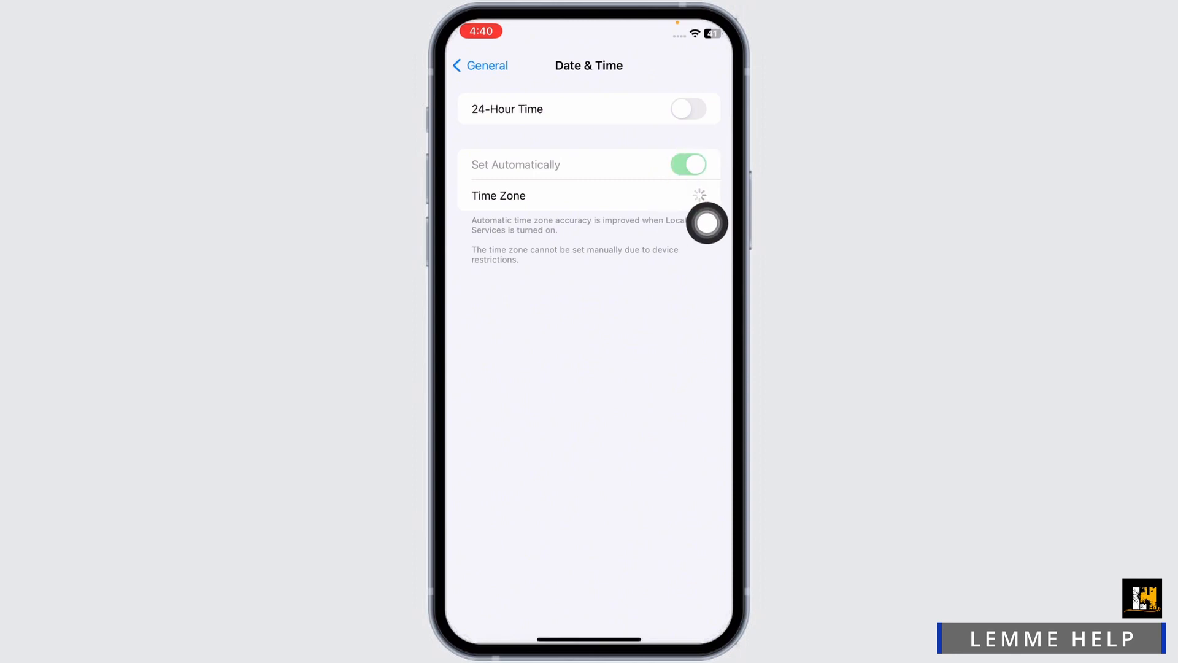
{"action": "left_click", "coordinate": [480, 65]}
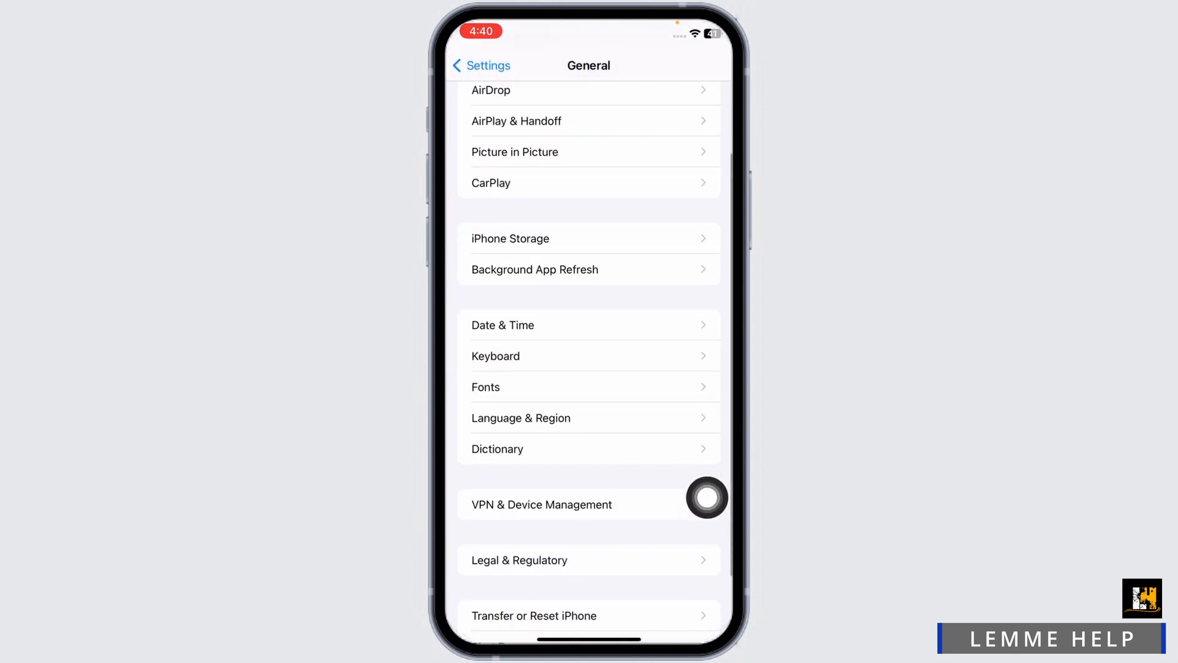
Confirm no VPN is connected and review the iOS 17.1.2 update needing more storage
{"action": "left_click", "coordinate": [540, 504]}
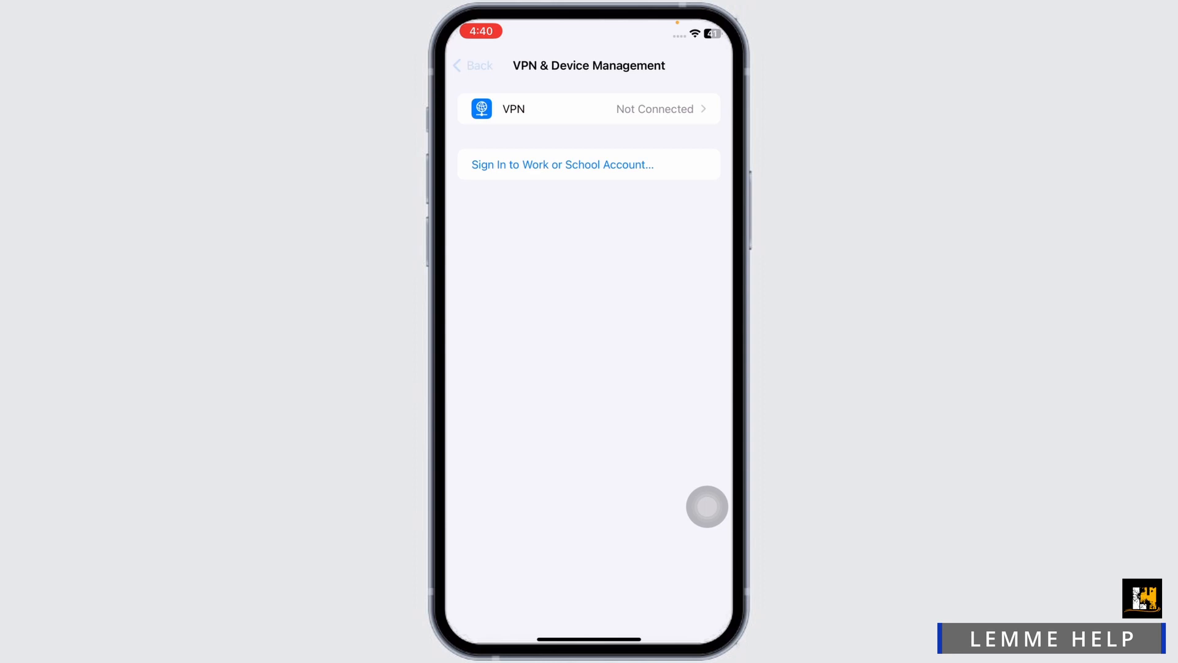
{"action": "left_click", "coordinate": [472, 65]}
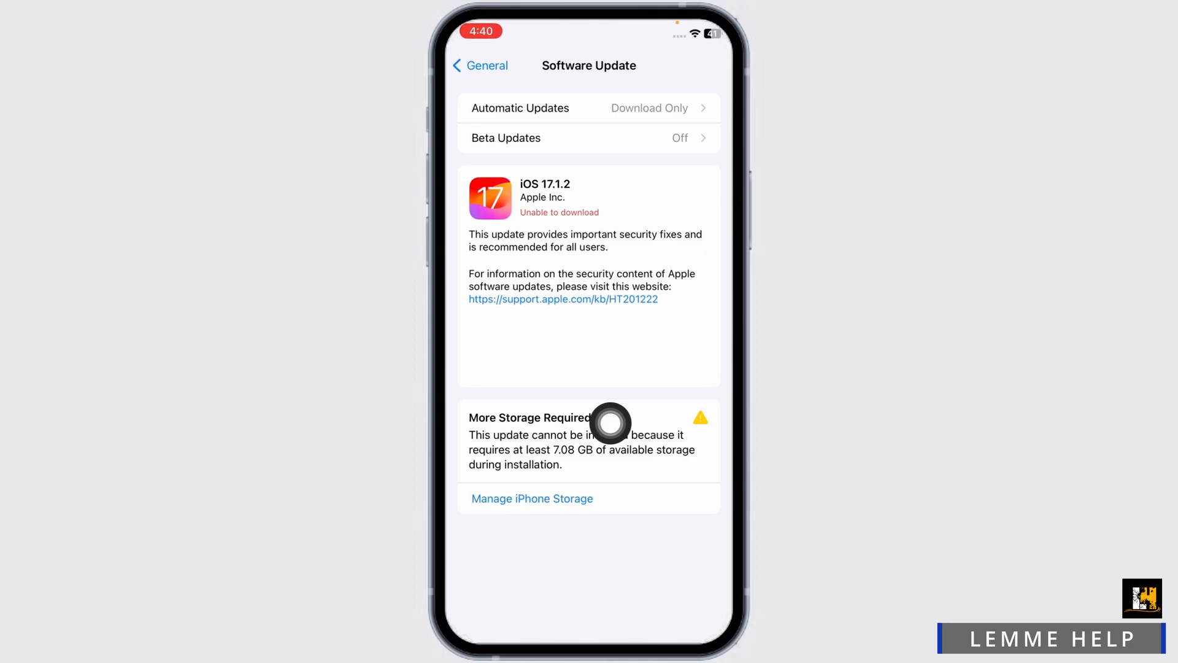
{"action": "left_click", "coordinate": [481, 65]}
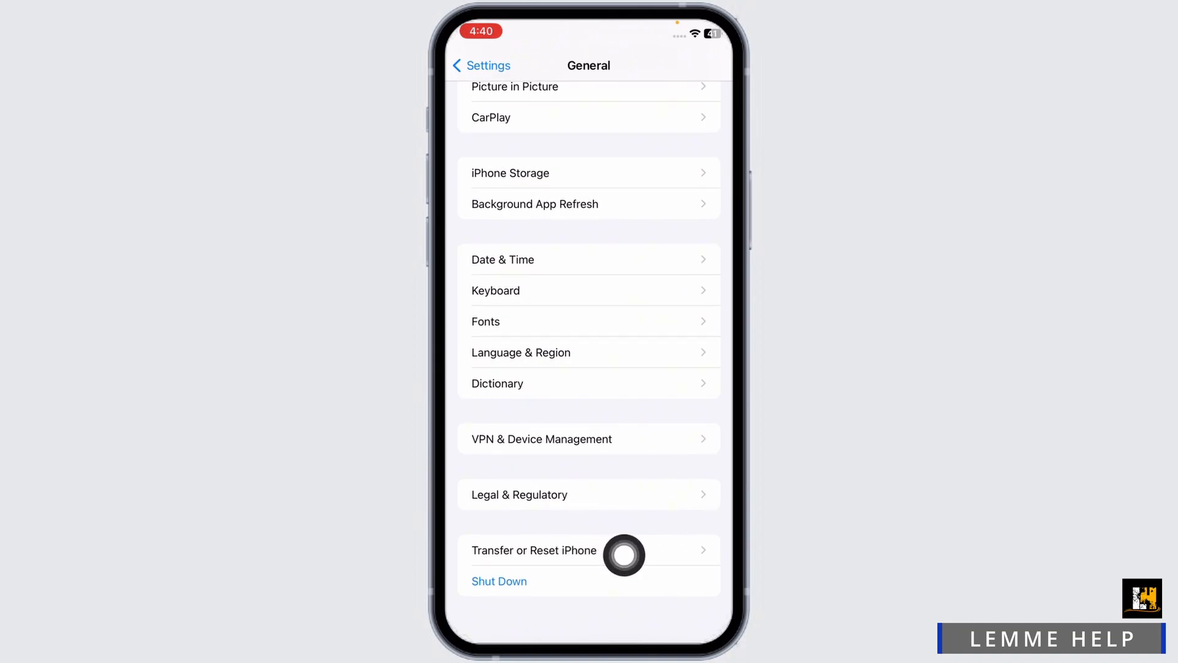
Choose Reset Network Settings under Transfer or Reset iPhone, reaching the passcode prompt
{"action": "left_click", "coordinate": [534, 549]}
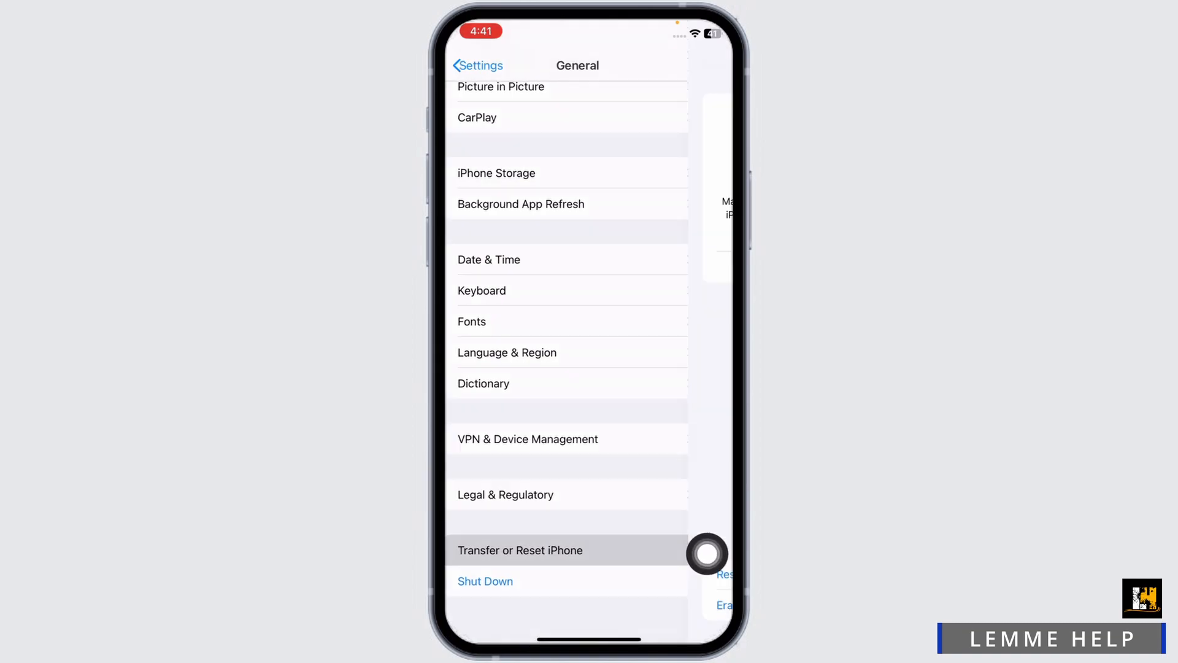
{"action": "left_click", "coordinate": [519, 550]}
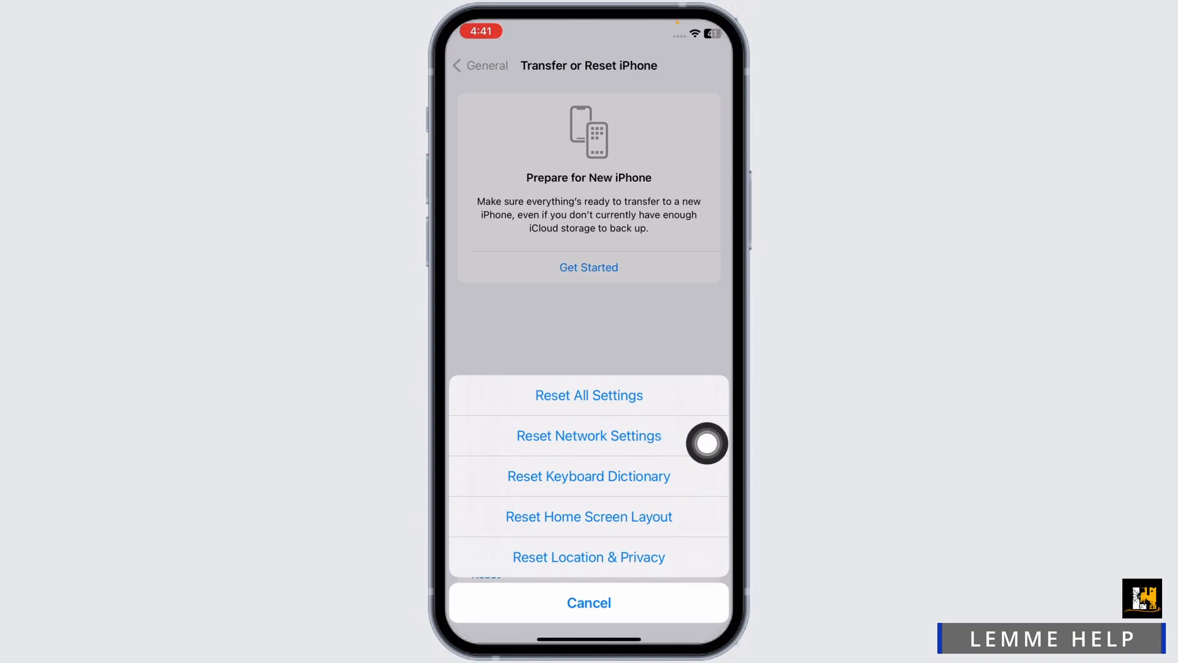
{"action": "left_click", "coordinate": [588, 435]}
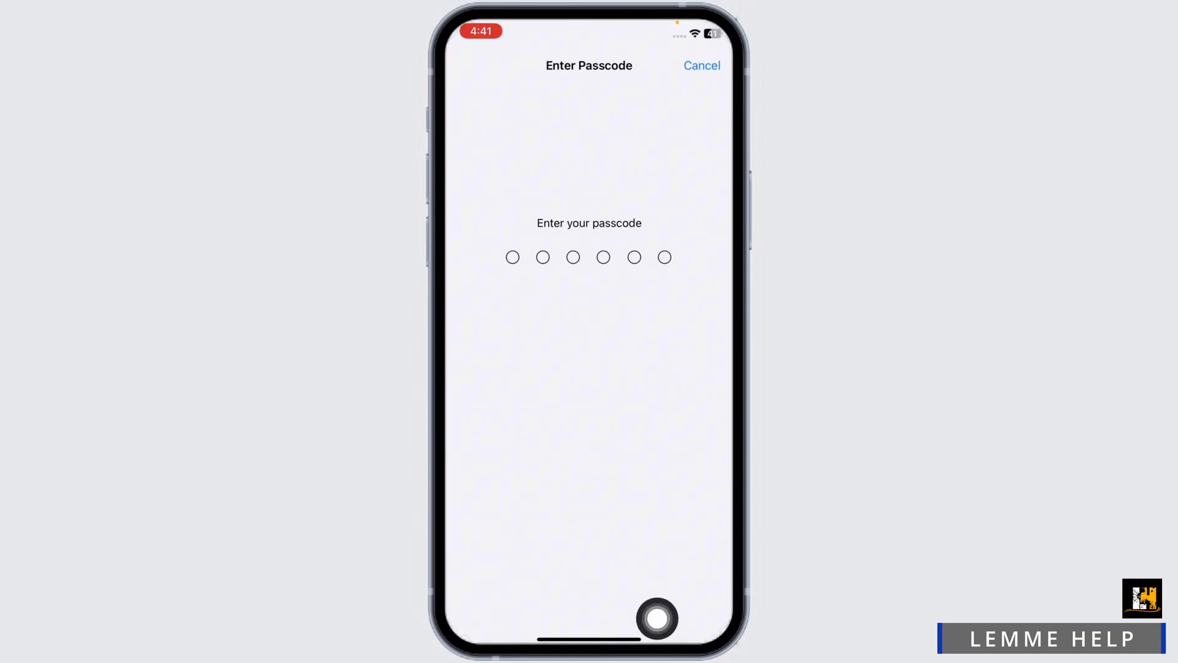